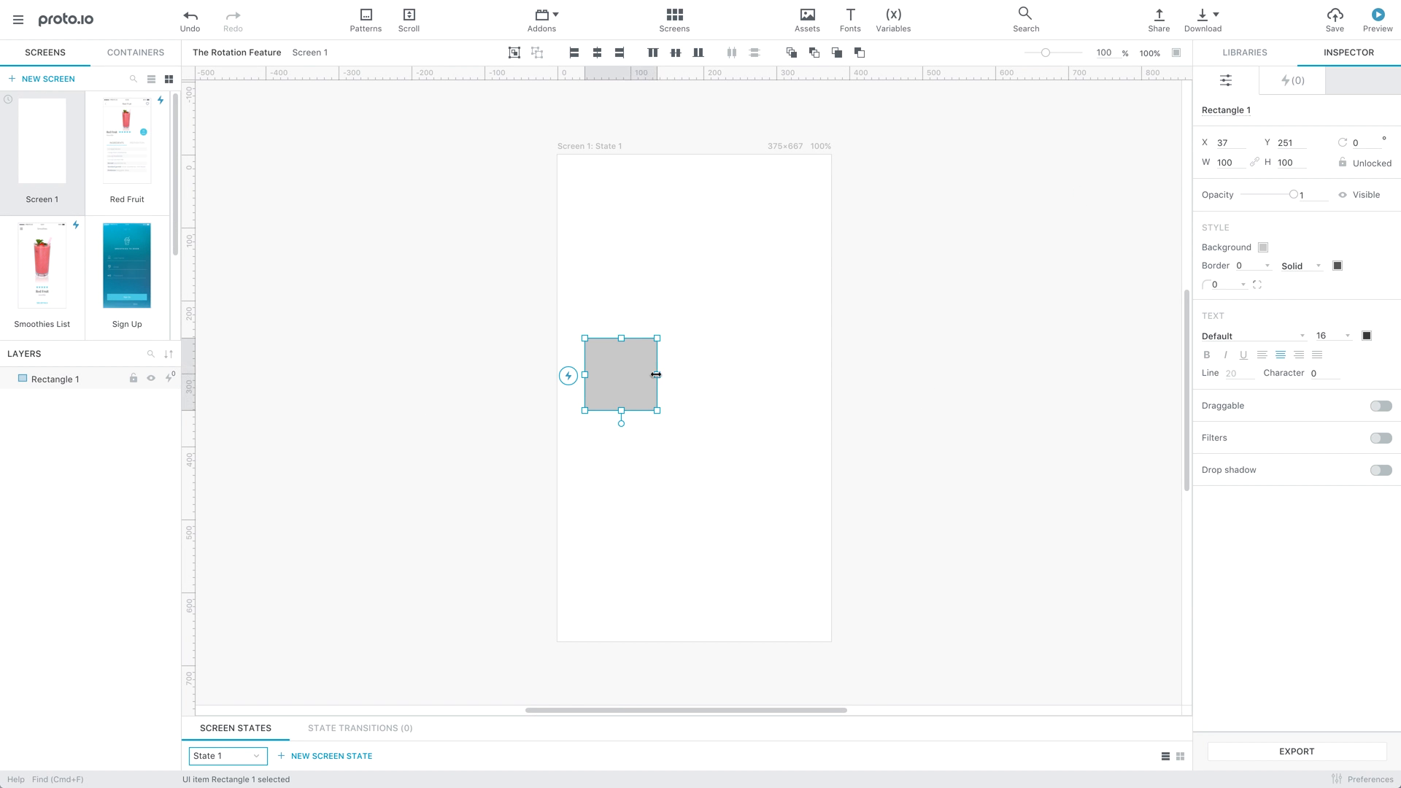
# Resize the grey square into a 301 × 51 horizontal bar.
pyautogui.moveTo(657, 374); pyautogui.dragTo(803, 353)
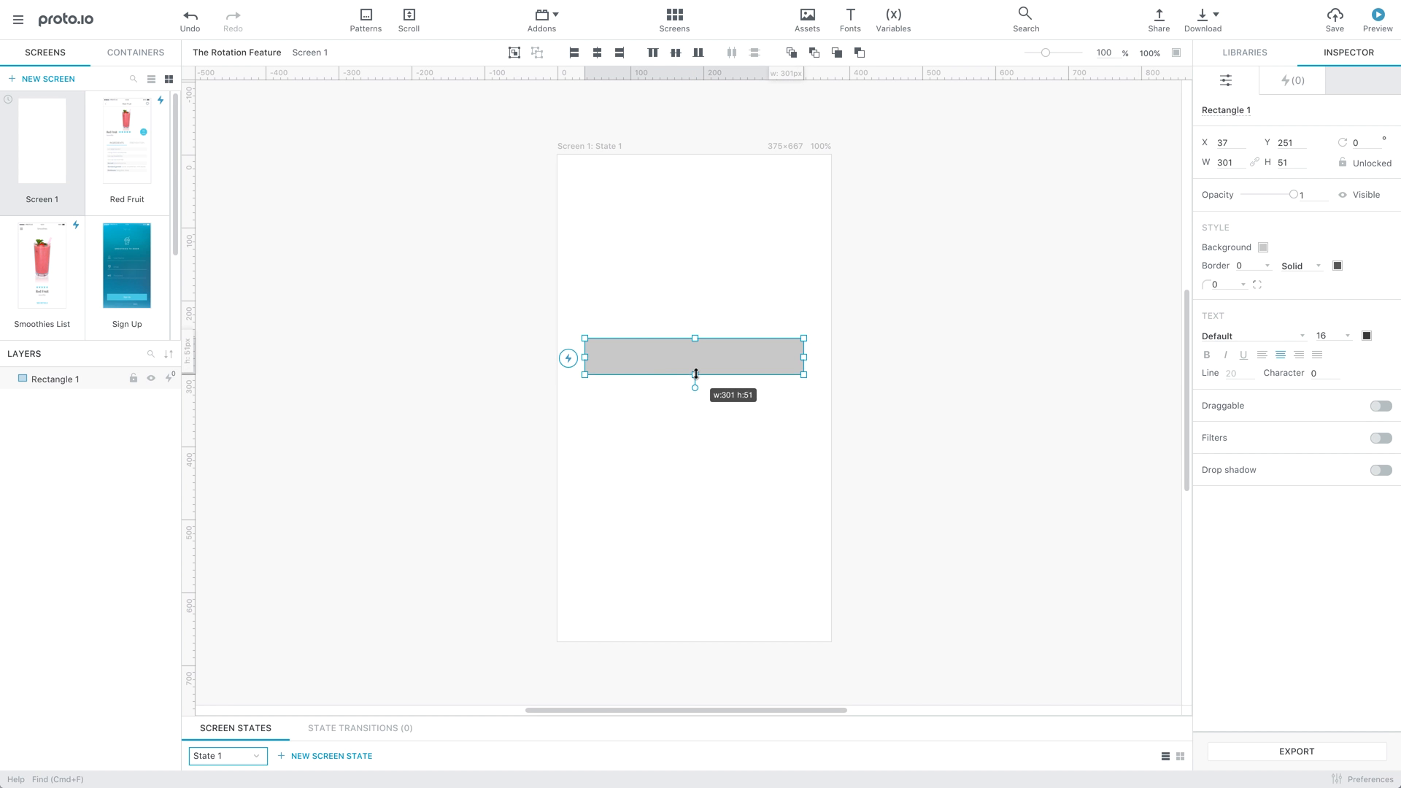
pyautogui.click(1265, 247)
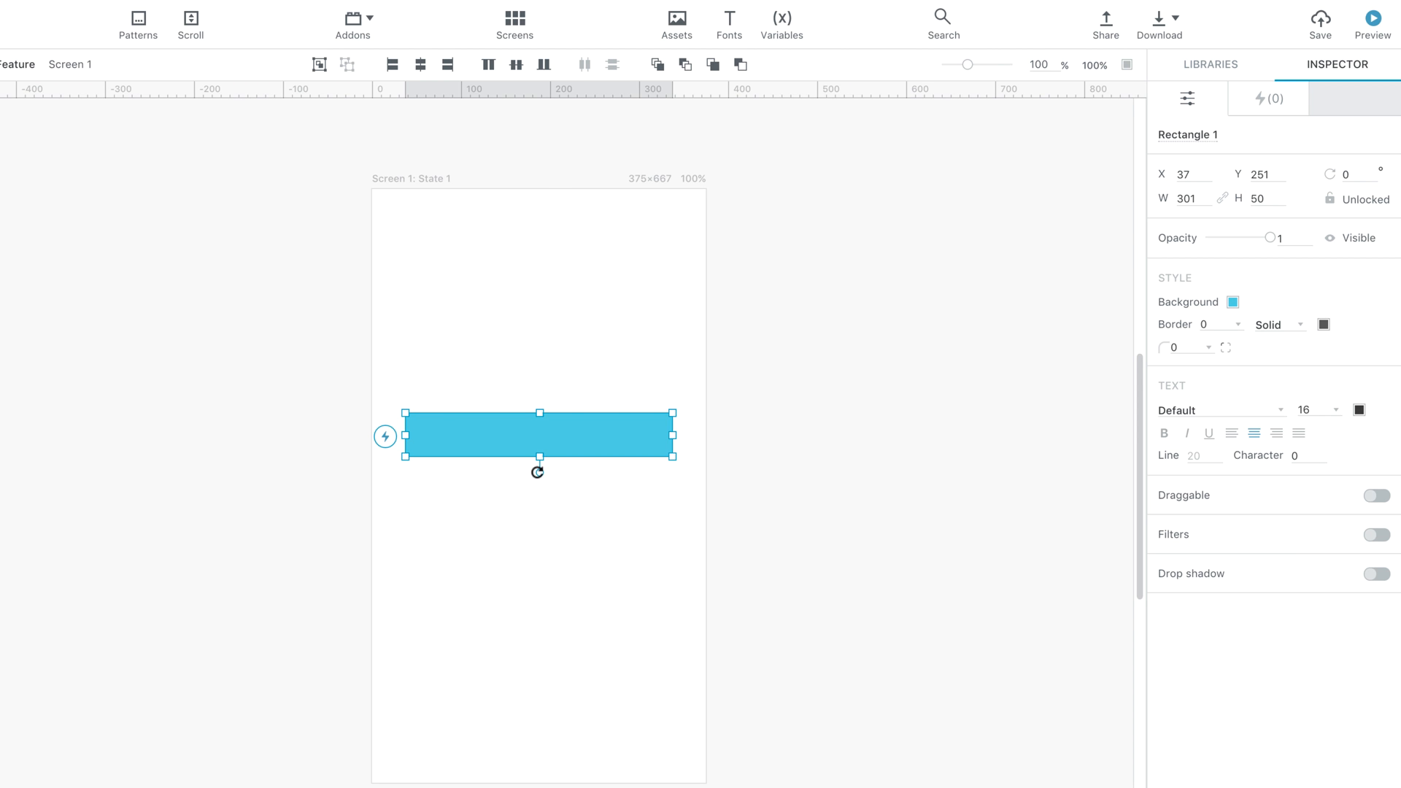
# Rotate the blue bar, trying several angles before settling at 30°.
pyautogui.moveTo(537, 472); pyautogui.dragTo(528, 468)
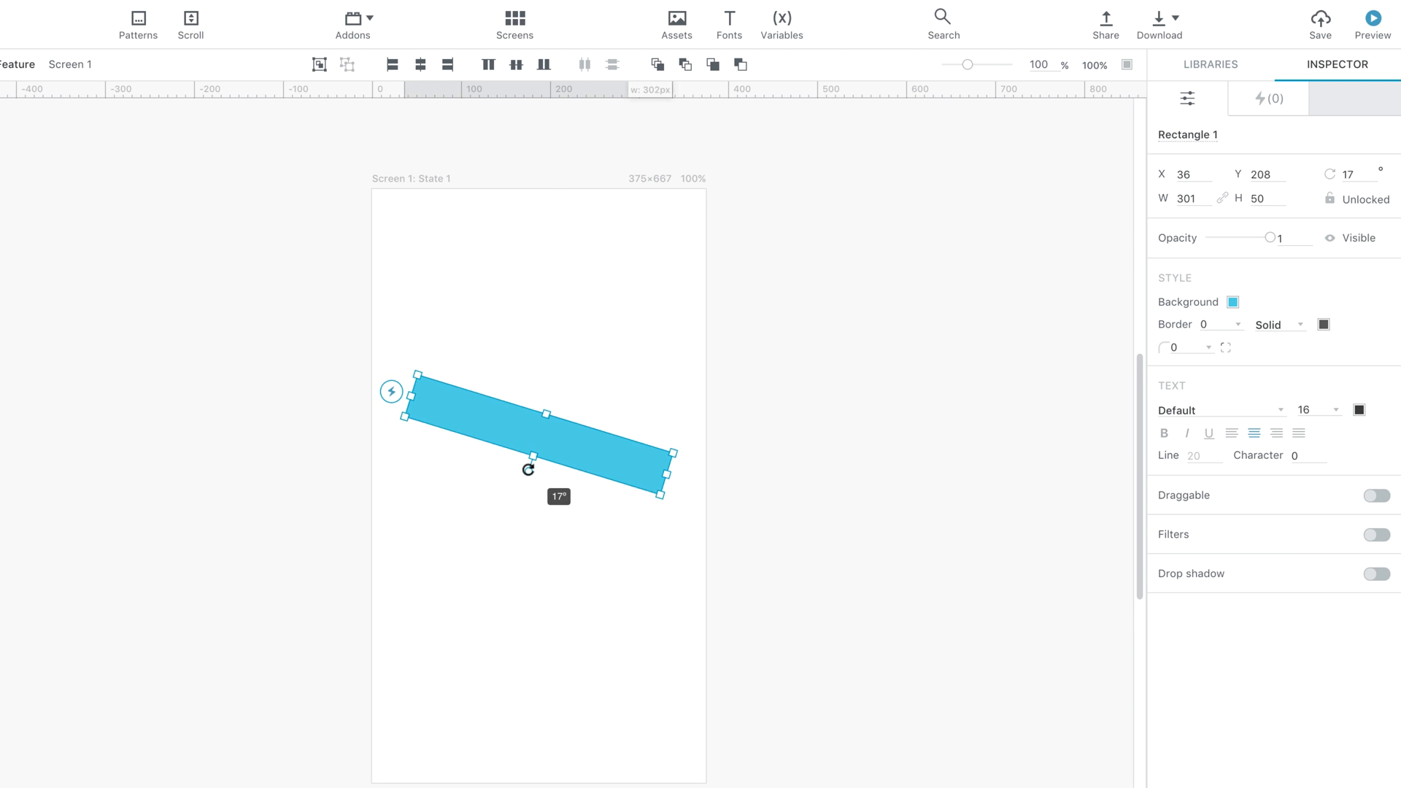
pyautogui.moveTo(528, 469); pyautogui.dragTo(539, 468)
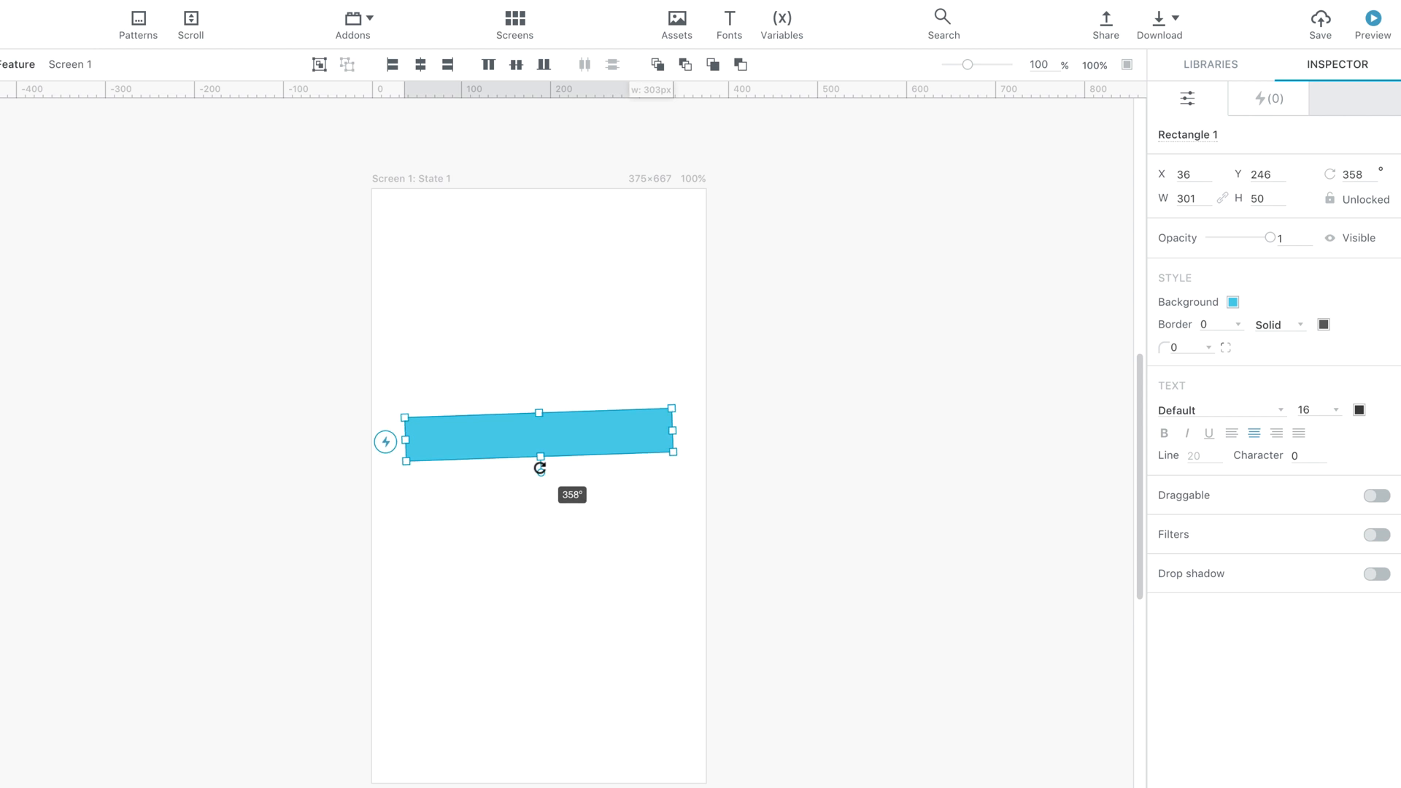
pyautogui.moveTo(540, 468); pyautogui.dragTo(540, 470)
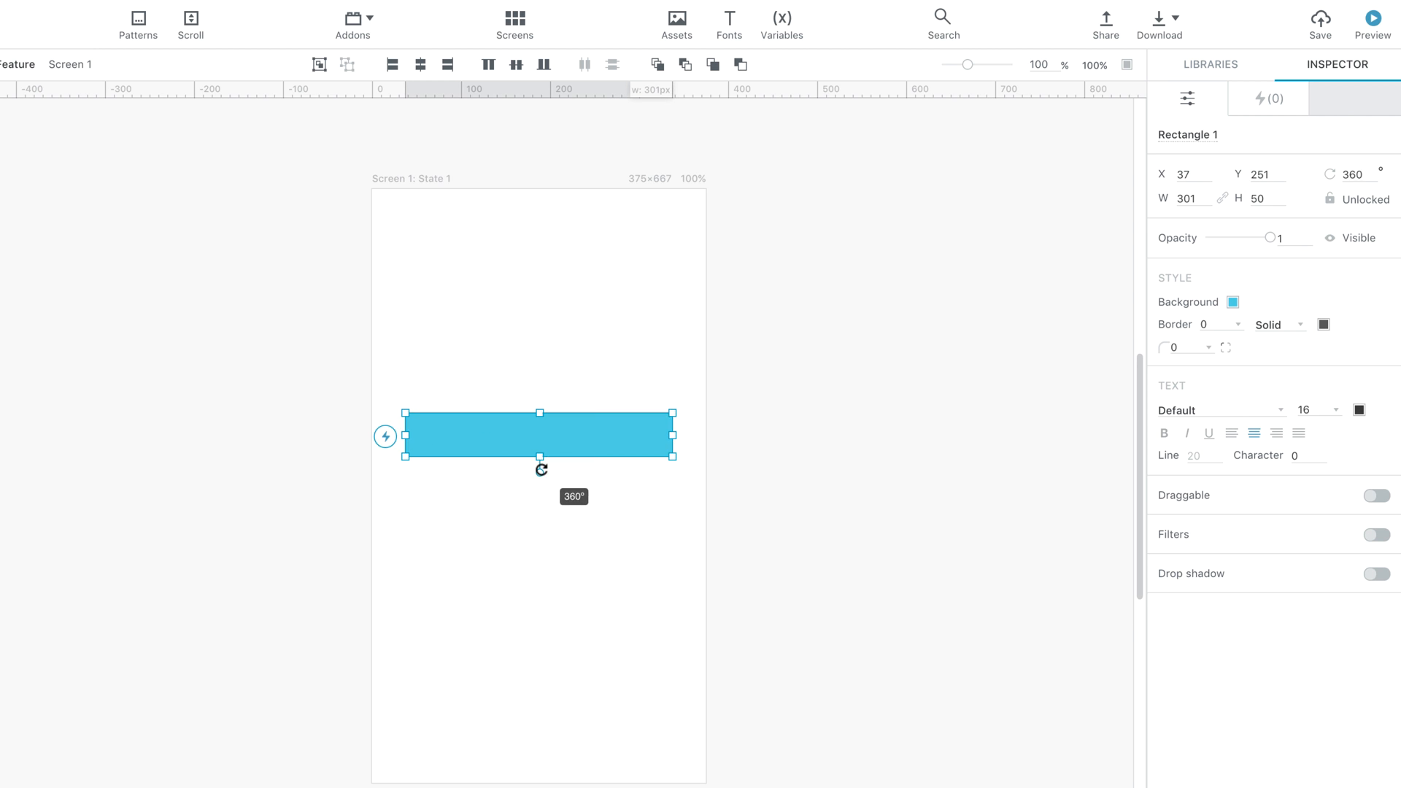
pyautogui.moveTo(540, 469); pyautogui.dragTo(525, 468)
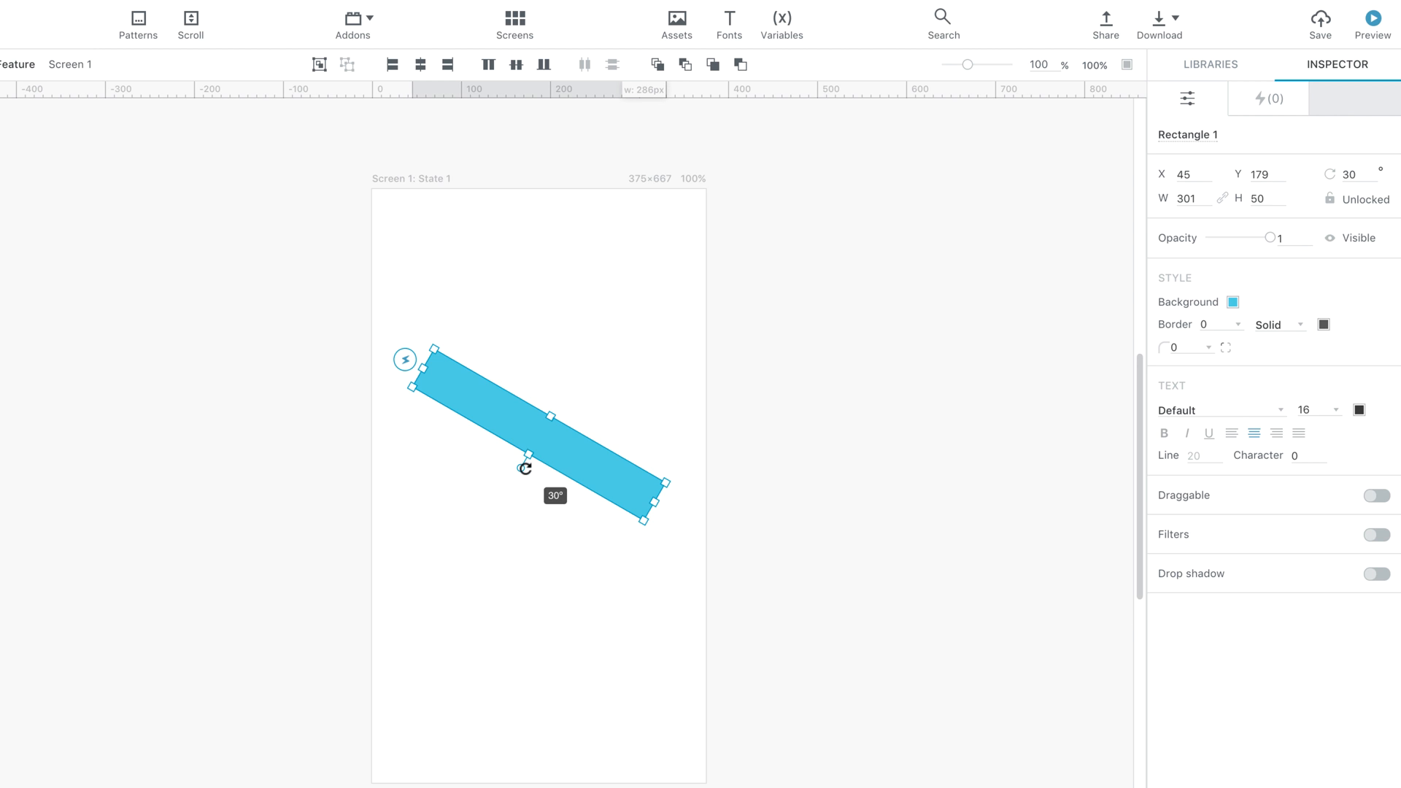
pyautogui.moveTo(525, 468); pyautogui.dragTo(540, 472)
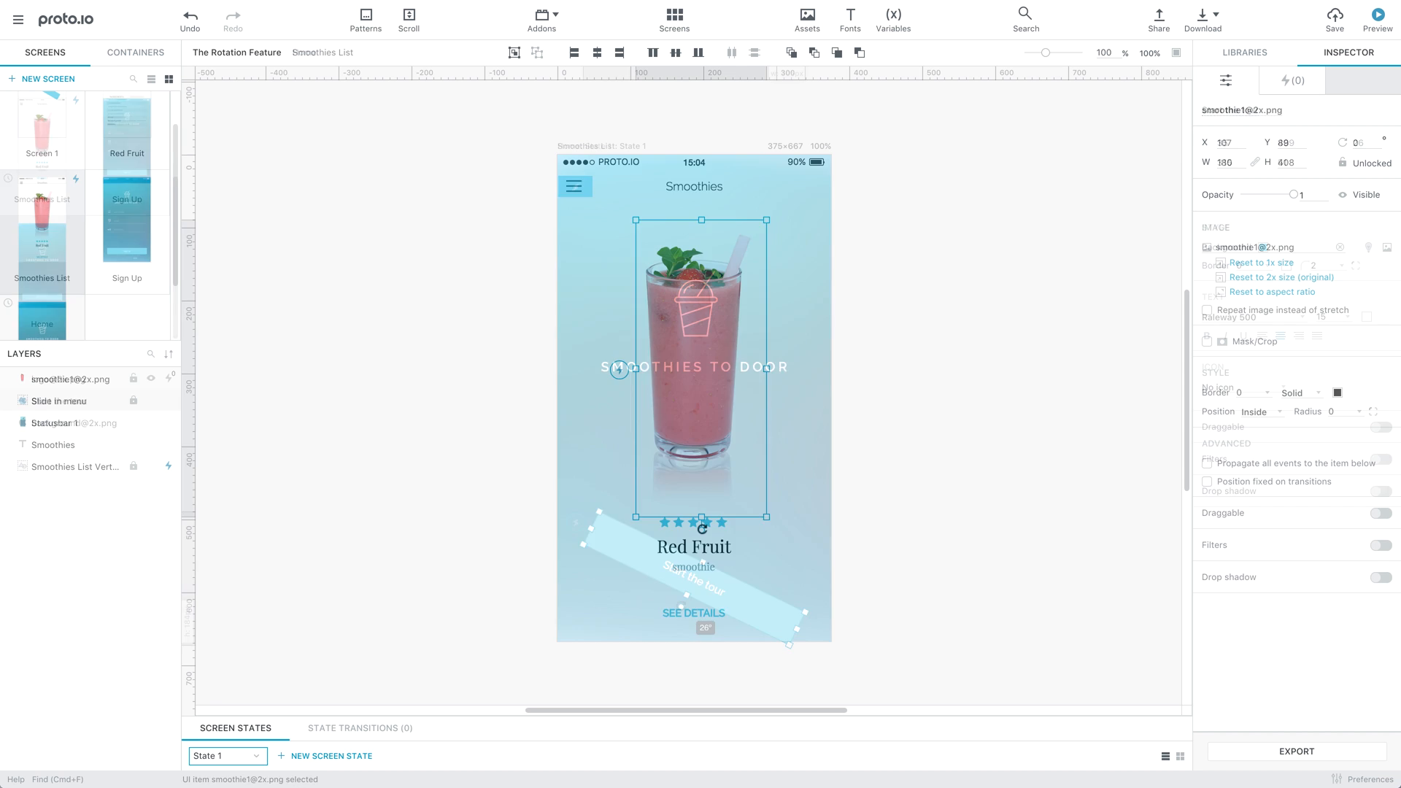
# On the Red Fruit screen, rotate the Ingredients & Preparation container to 9°.
pyautogui.click(126, 224)
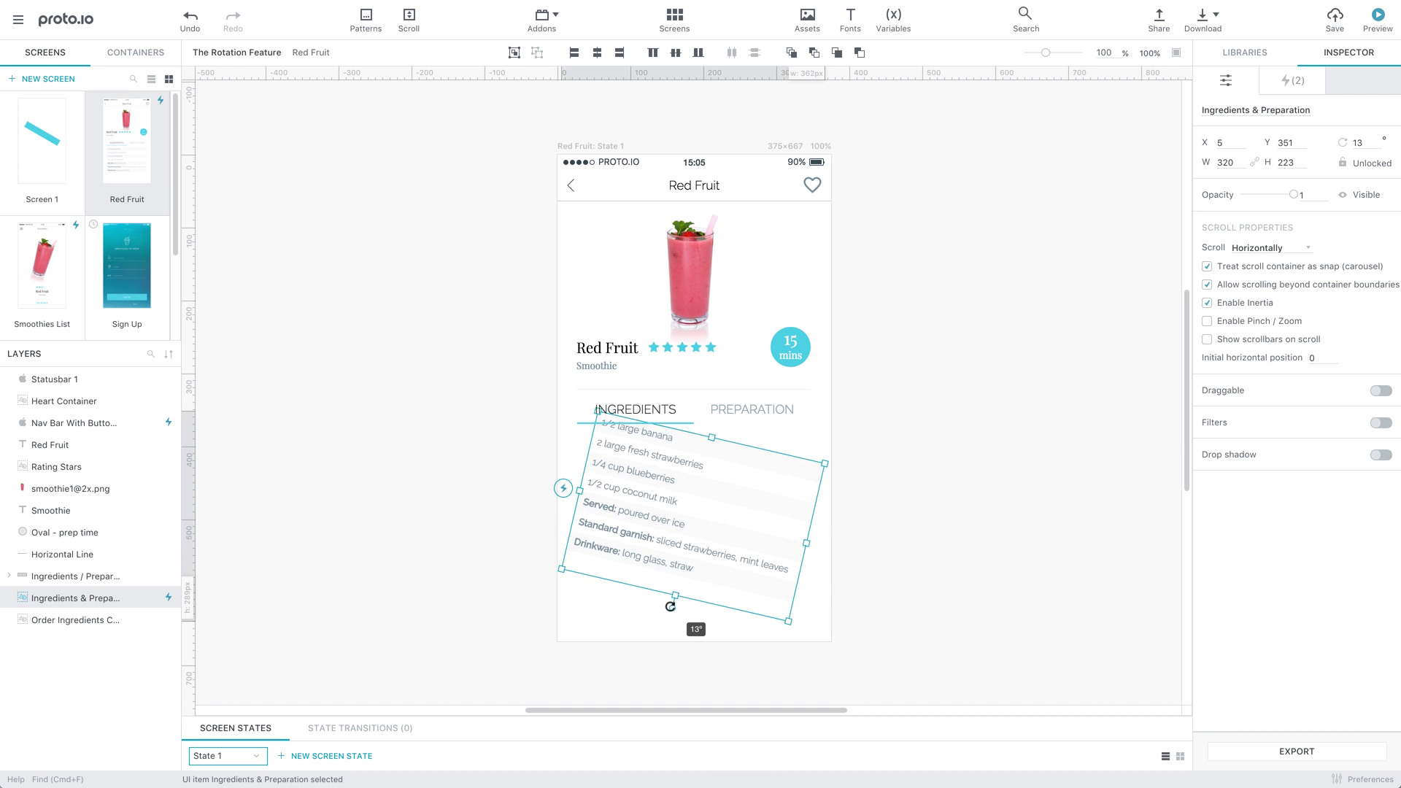
pyautogui.moveTo(670, 606); pyautogui.dragTo(679, 606)
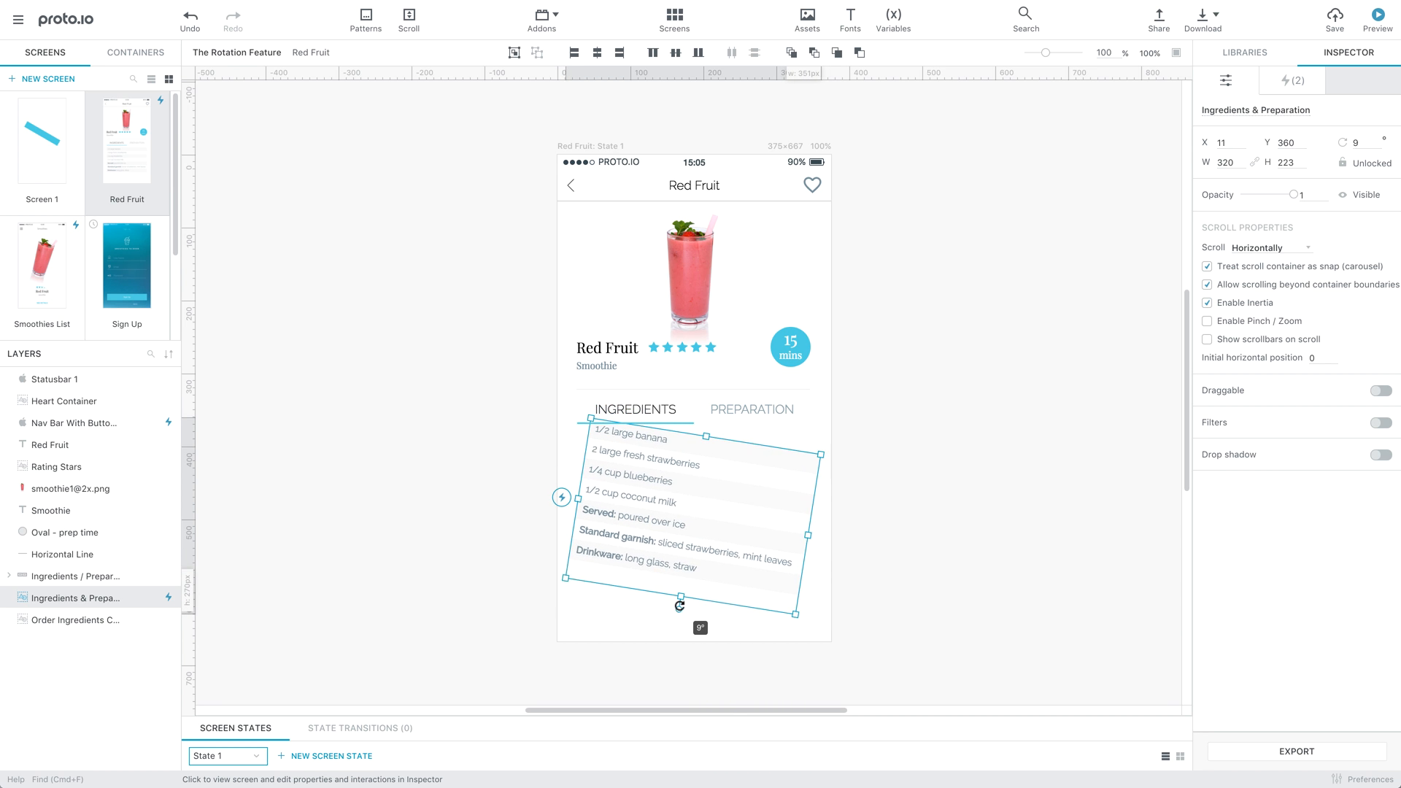